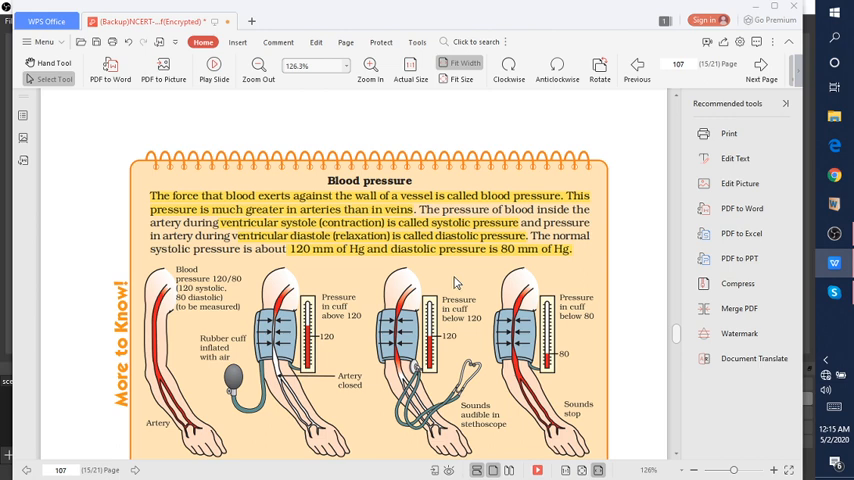
pyautogui.moveTo(248, 203)
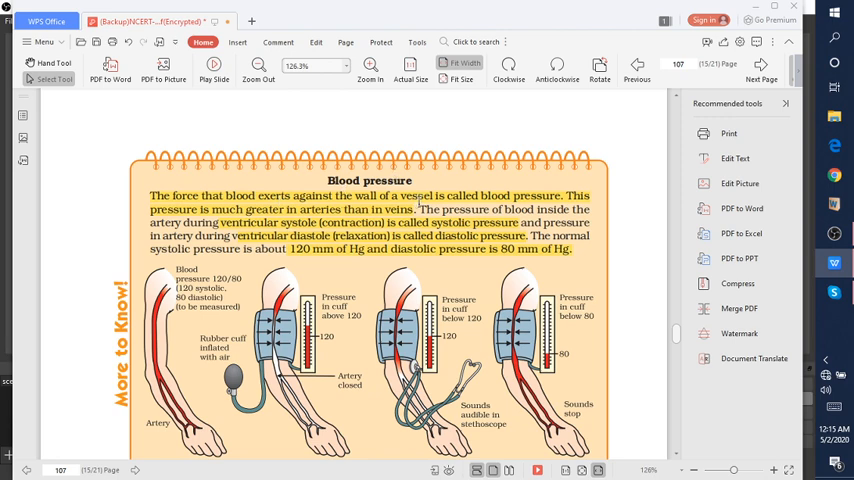
pyautogui.moveTo(508, 208)
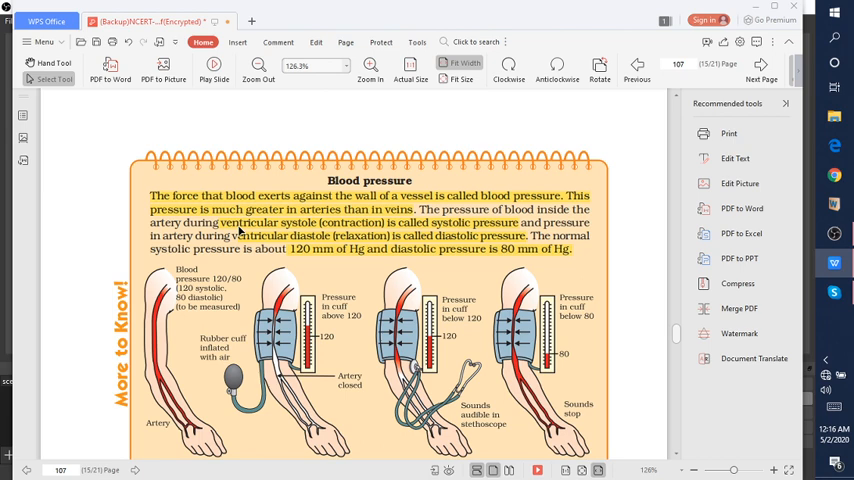
pyautogui.moveTo(280, 234)
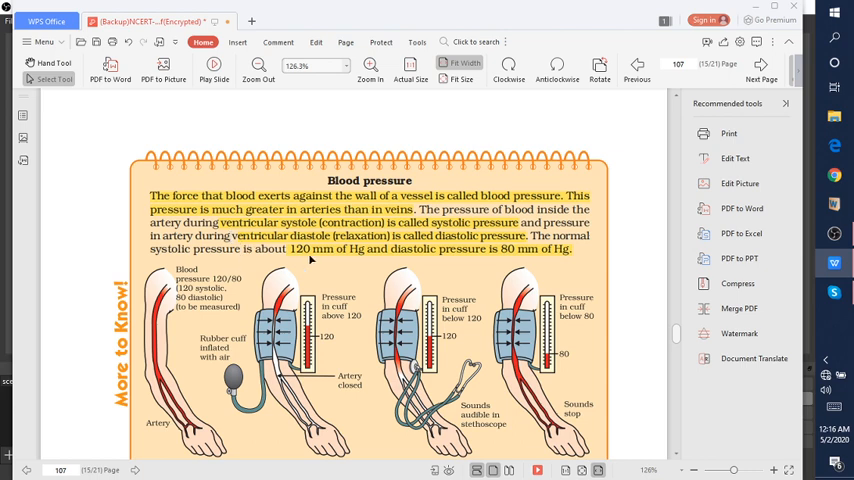
pyautogui.moveTo(428, 259)
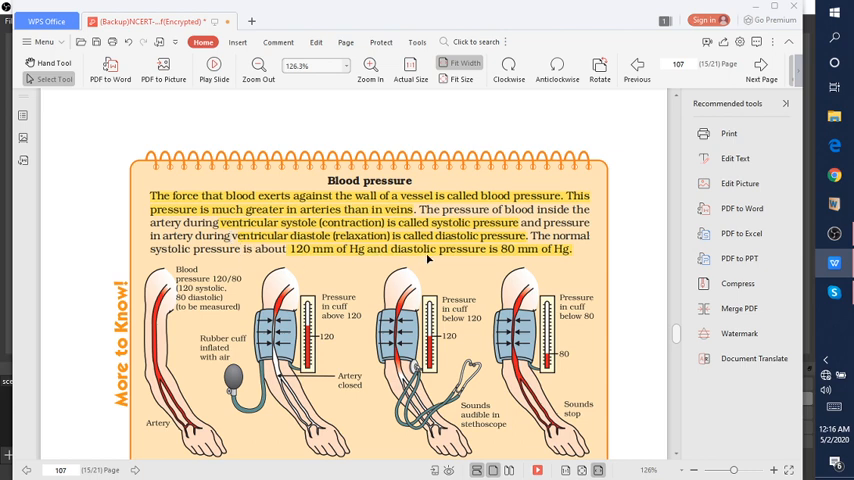
pyautogui.moveTo(483, 256)
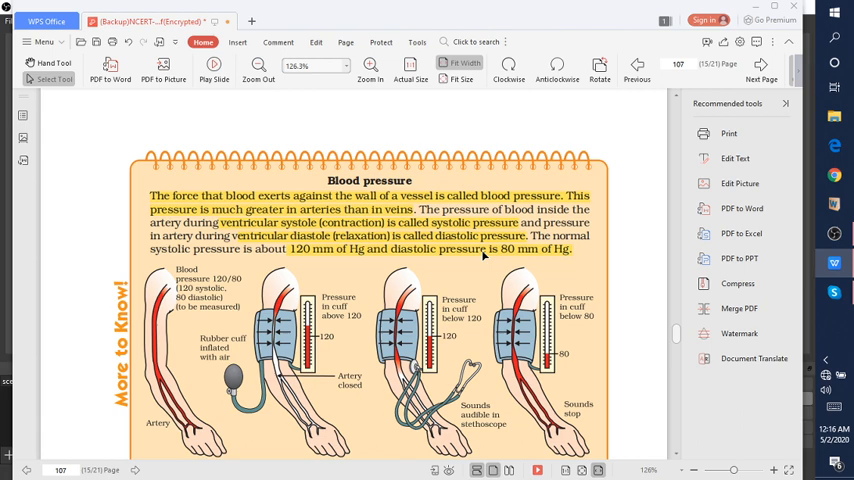
pyautogui.moveTo(525, 259)
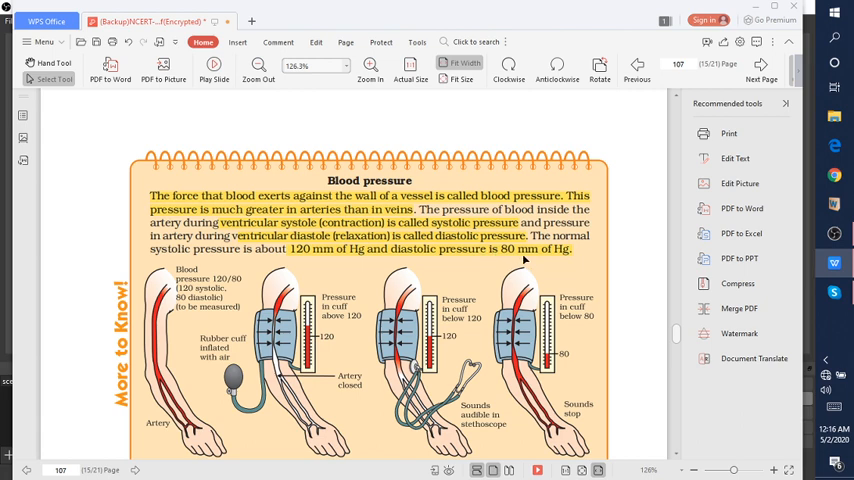
pyautogui.scroll(-3)
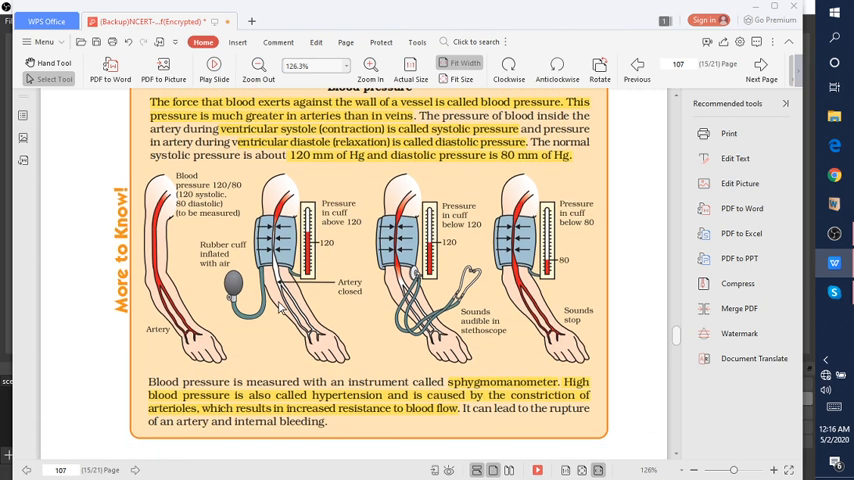
pyautogui.scroll(-3)
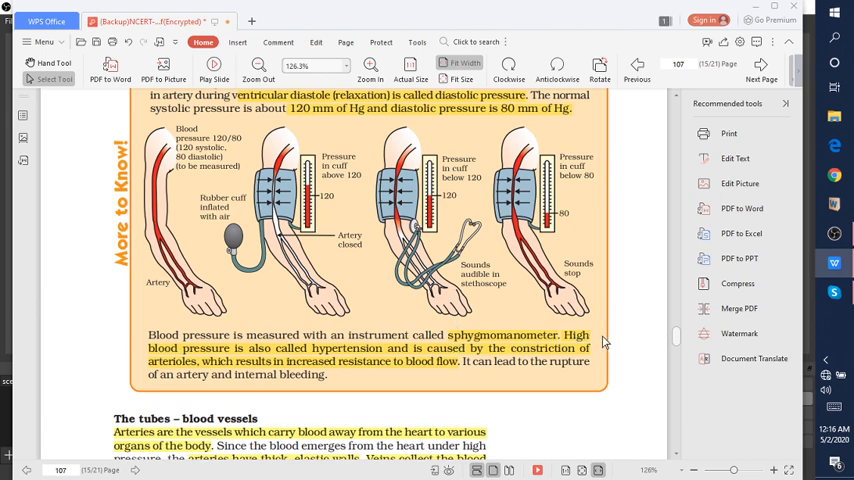
pyautogui.moveTo(421, 290)
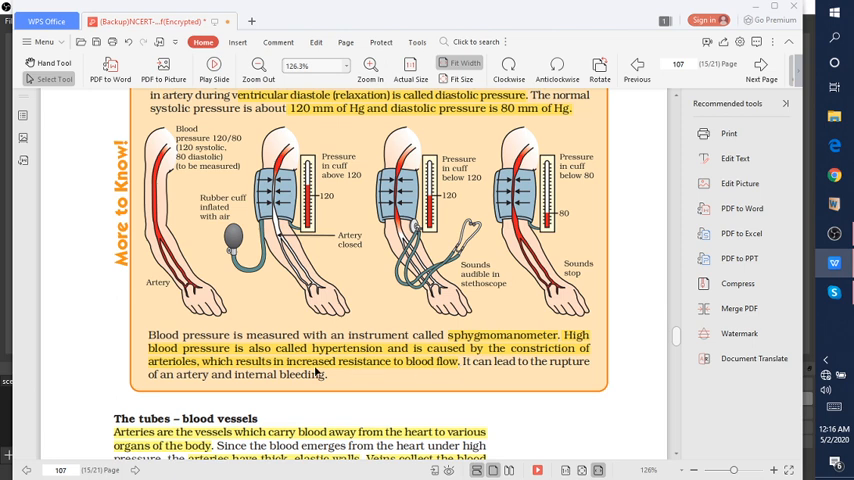
pyautogui.moveTo(382, 368)
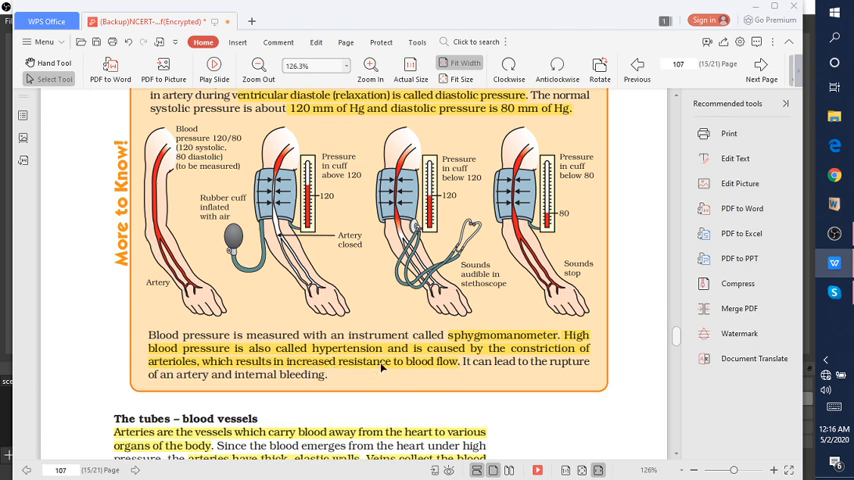
pyautogui.moveTo(483, 358)
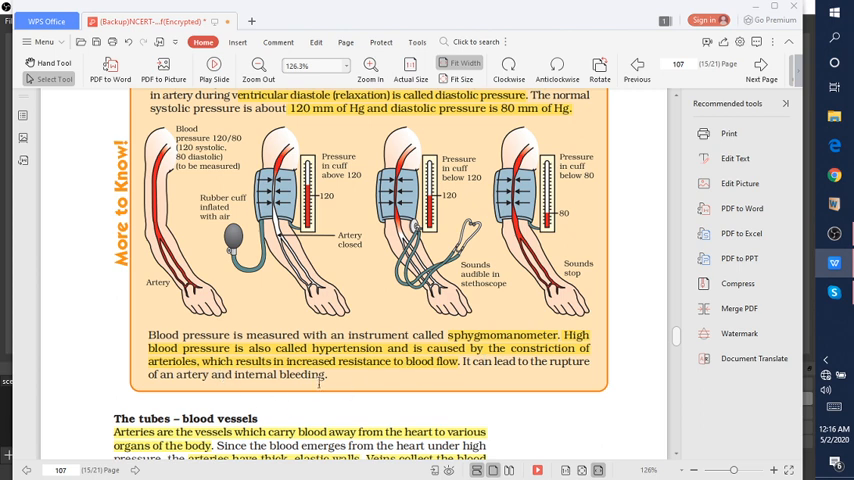
pyautogui.scroll(-3)
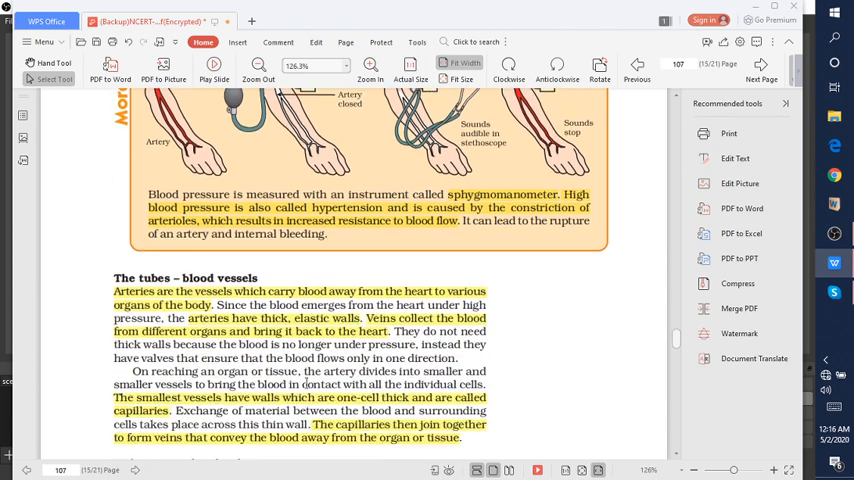
pyautogui.scroll(-3)
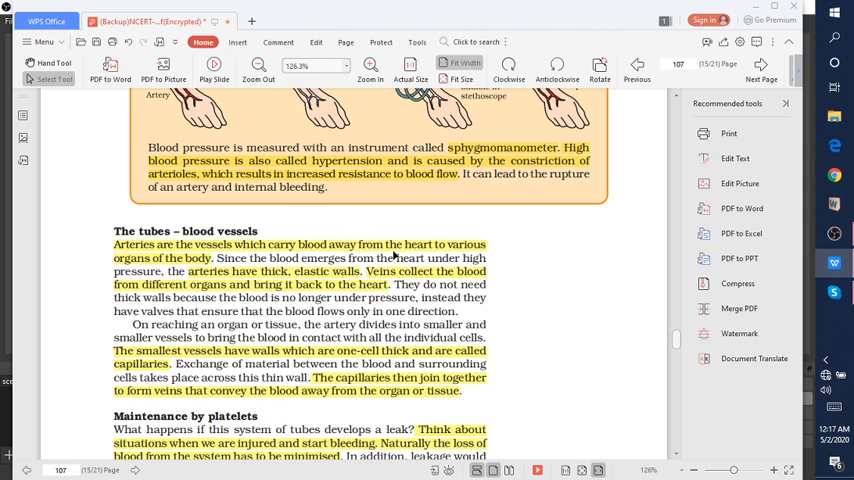
pyautogui.moveTo(148, 260)
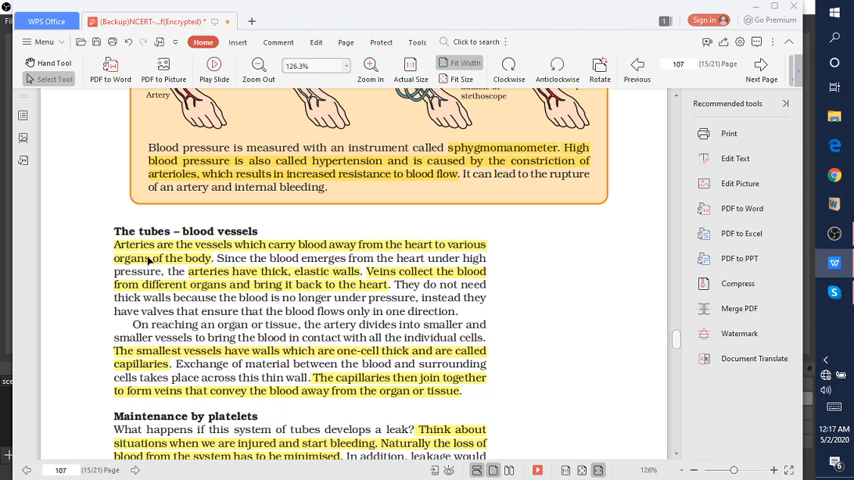
pyautogui.moveTo(325, 233)
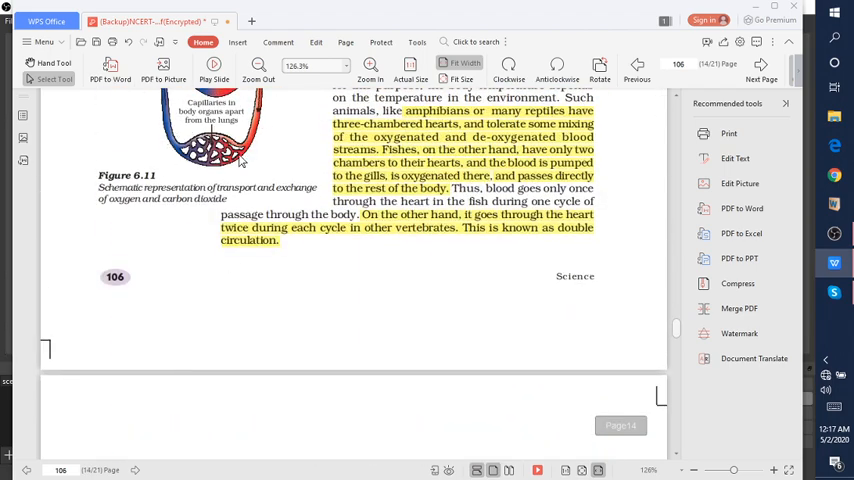
pyautogui.scroll(-3)
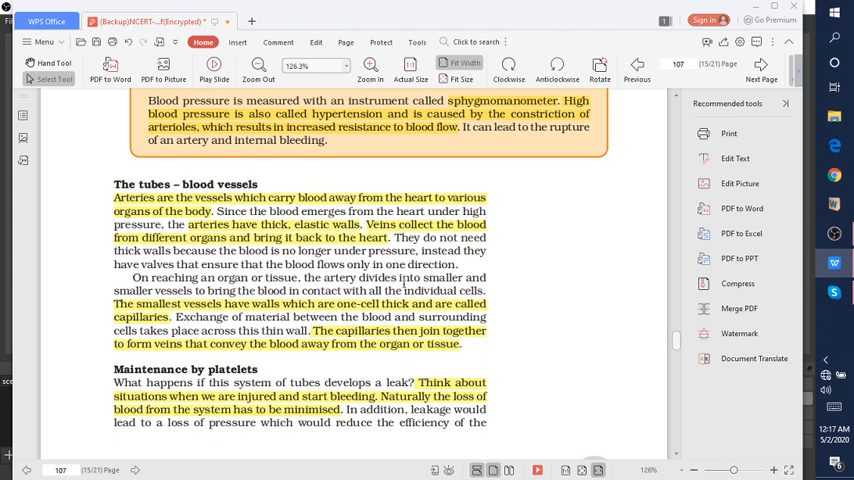
pyautogui.moveTo(404, 281)
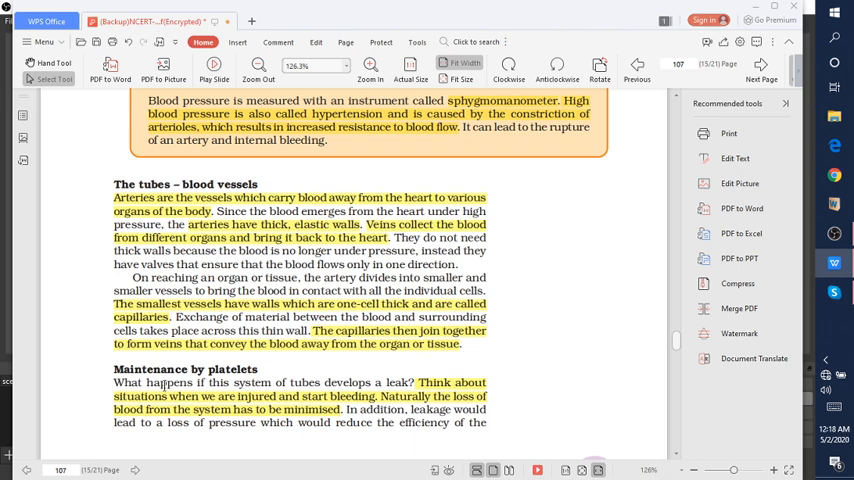
pyautogui.scroll(-3)
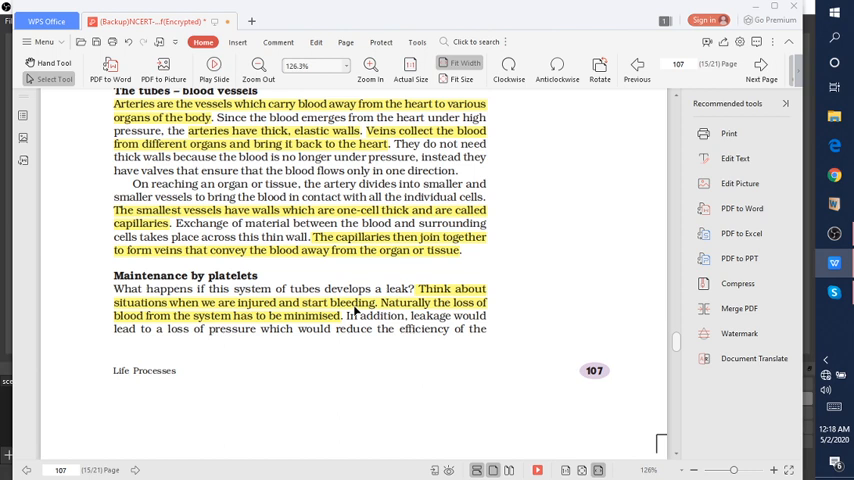
pyautogui.moveTo(440, 310)
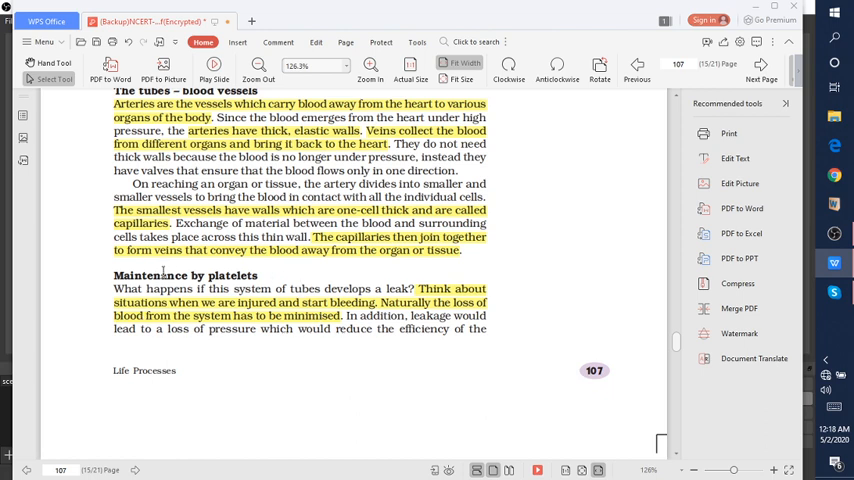
pyautogui.scroll(-3)
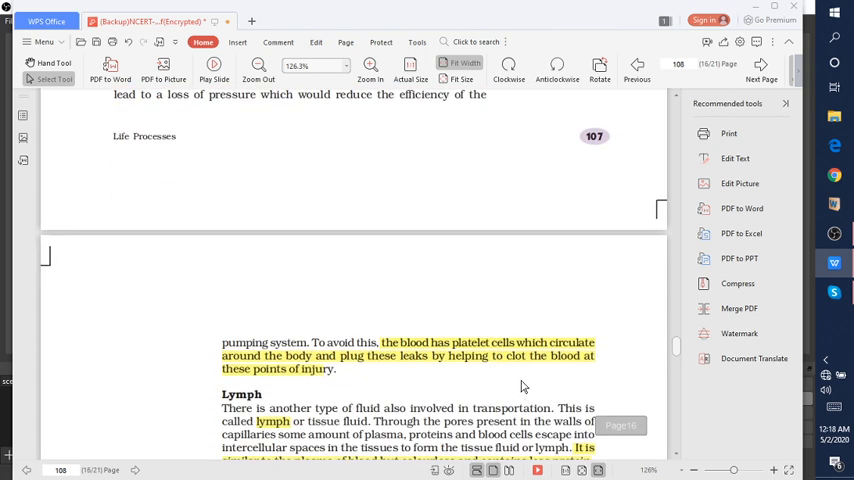
pyautogui.moveTo(477, 351)
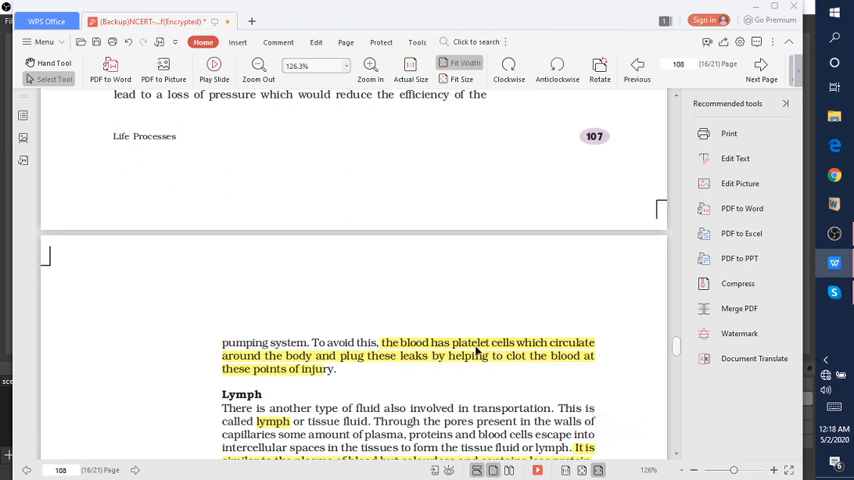
pyautogui.moveTo(335, 357)
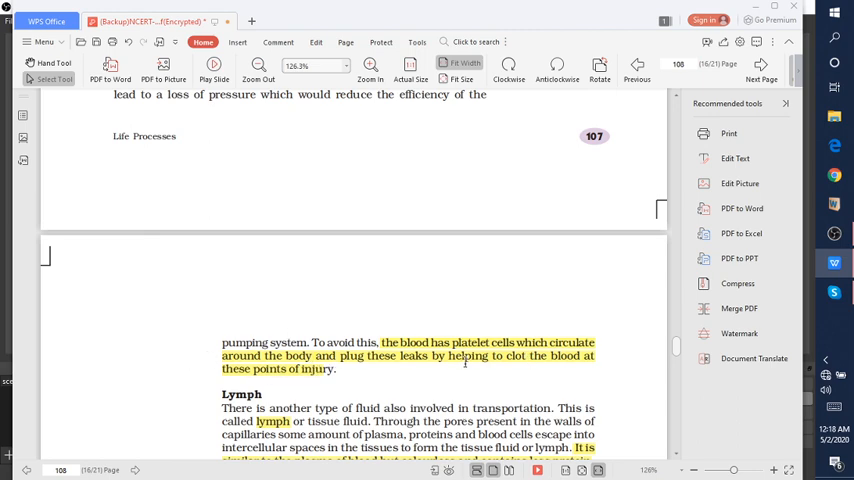
pyautogui.moveTo(555, 348)
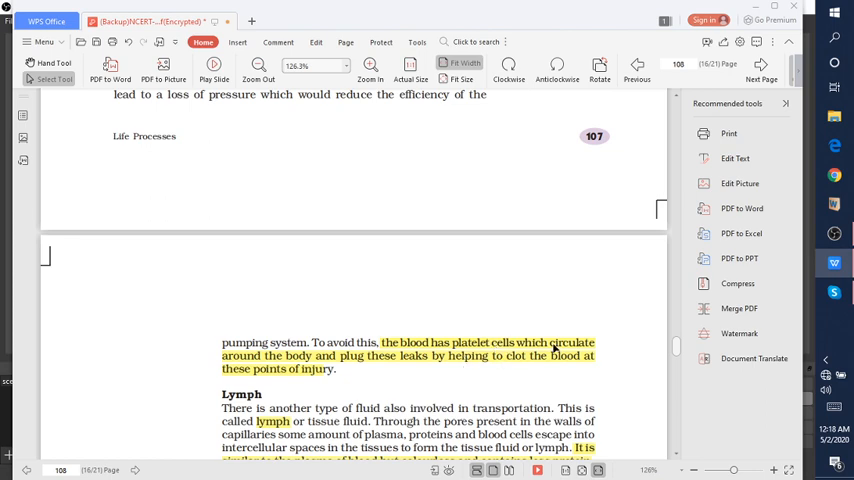
pyautogui.scroll(-3)
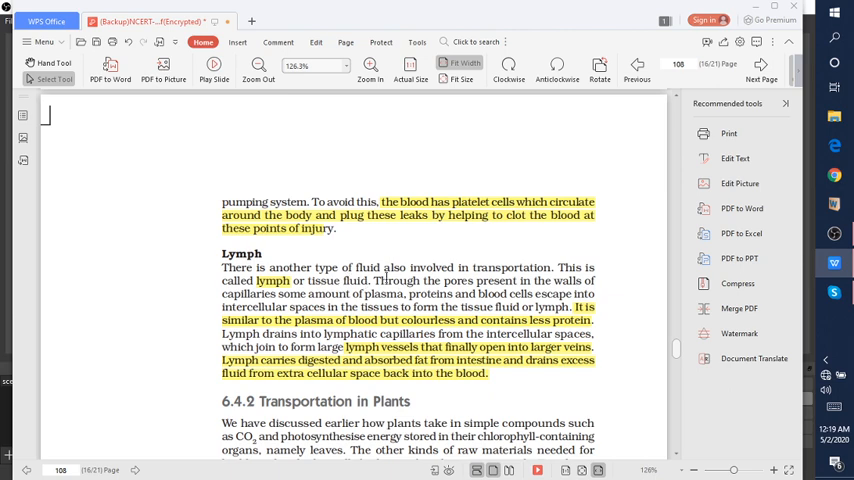
pyautogui.moveTo(440, 366)
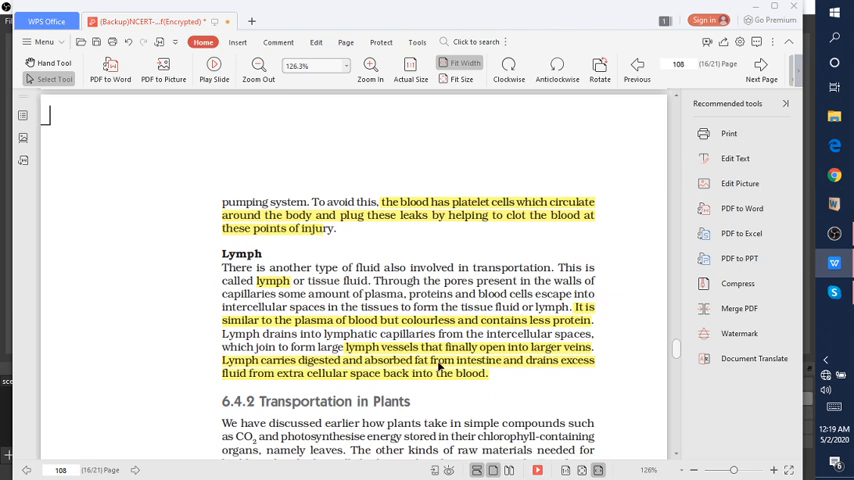
pyautogui.moveTo(383, 327)
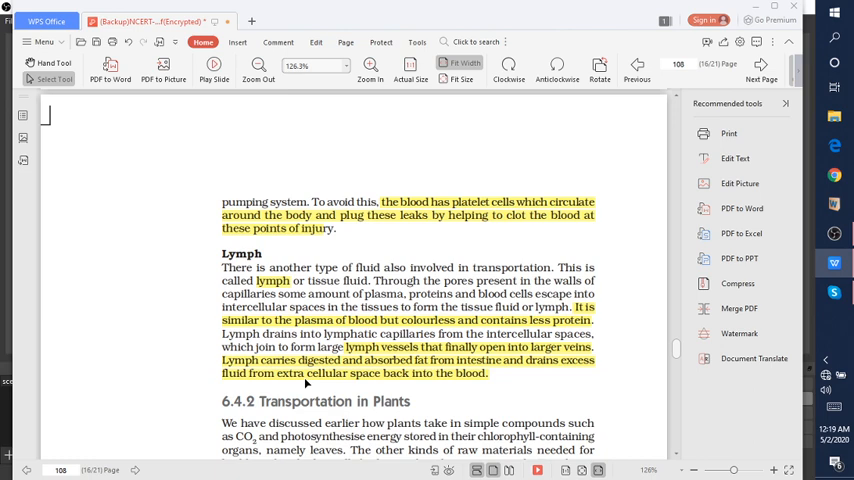
pyautogui.moveTo(470, 380)
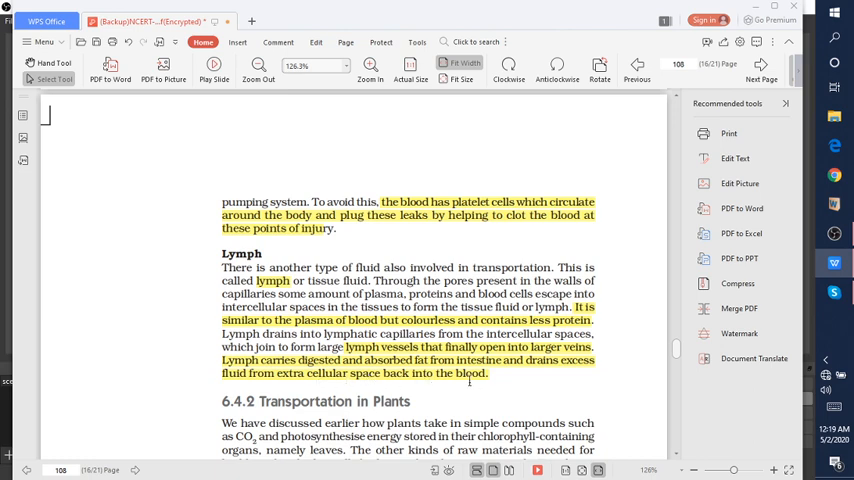
pyautogui.moveTo(468, 379)
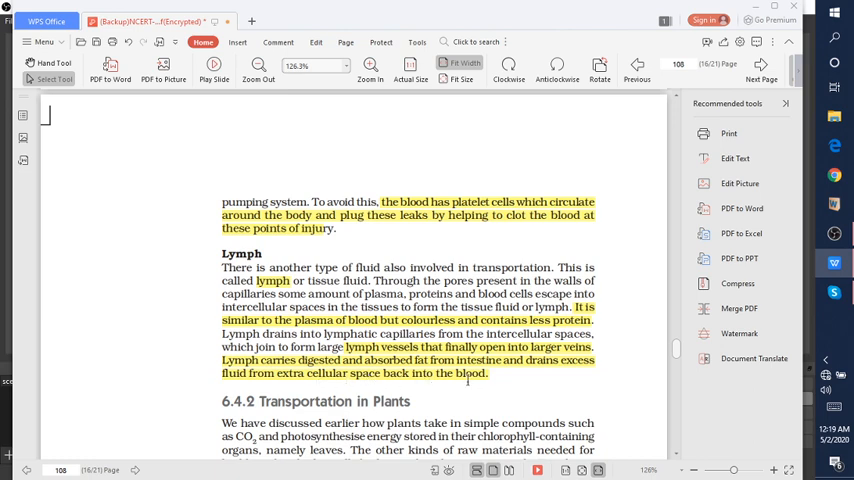